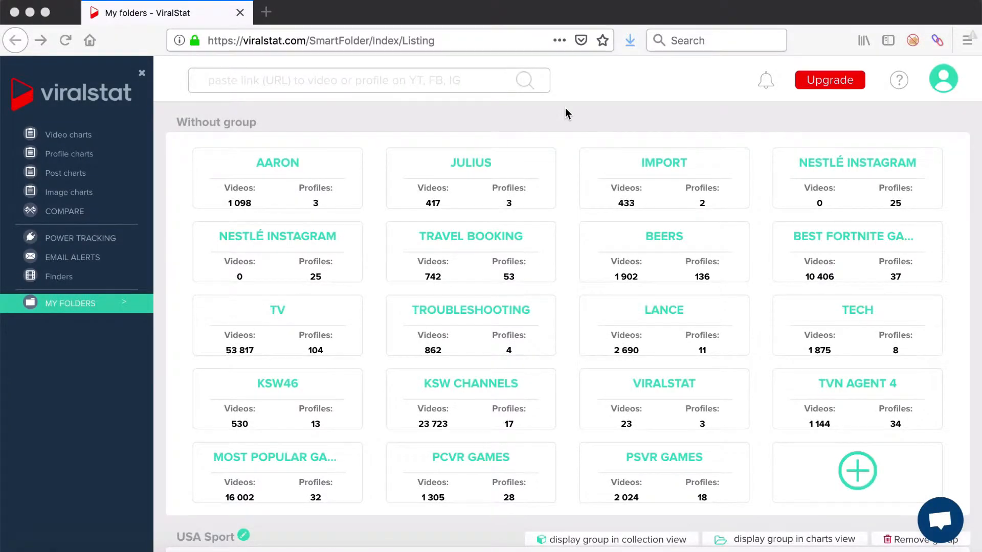
pyautogui.moveTo(570, 299)
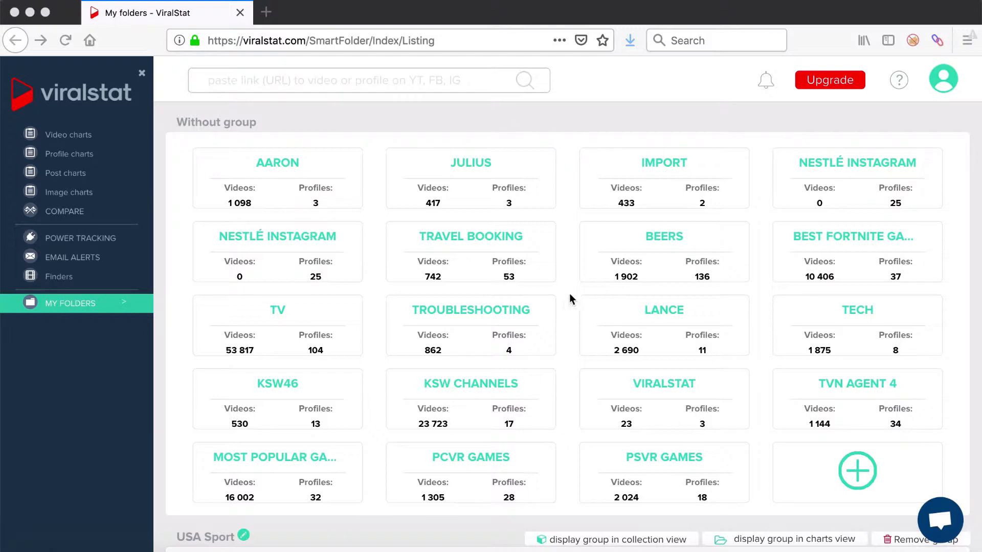
pyautogui.moveTo(576, 432)
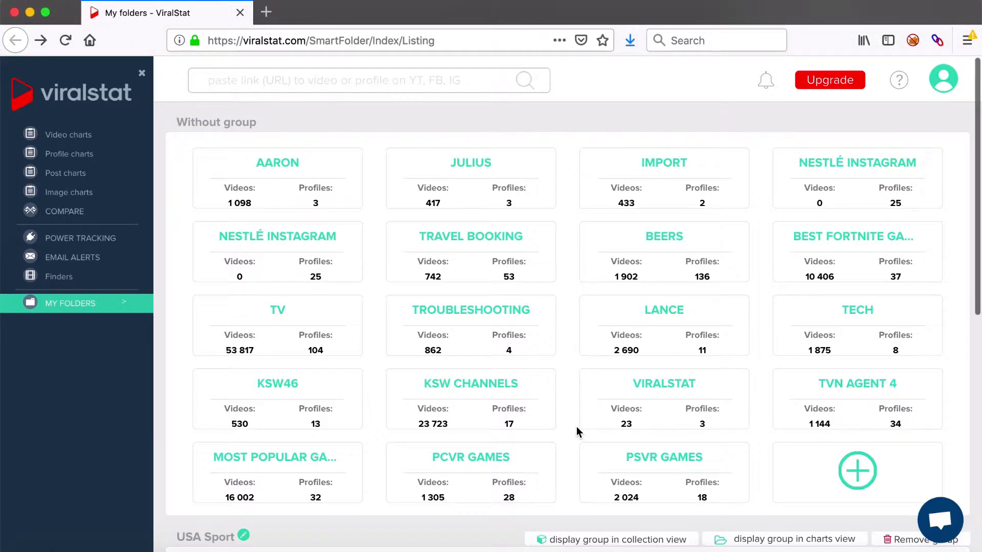
pyautogui.moveTo(512, 266)
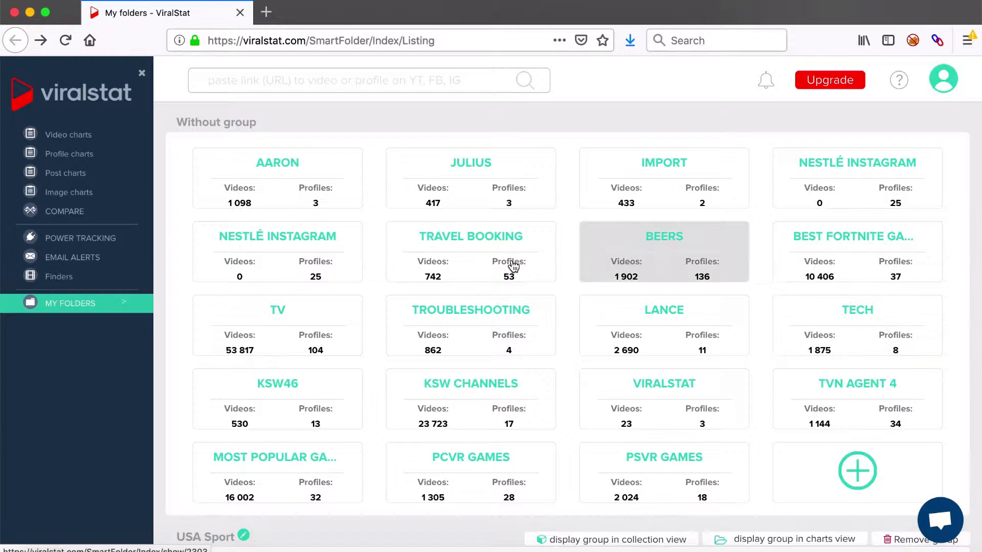
pyautogui.moveTo(376, 431)
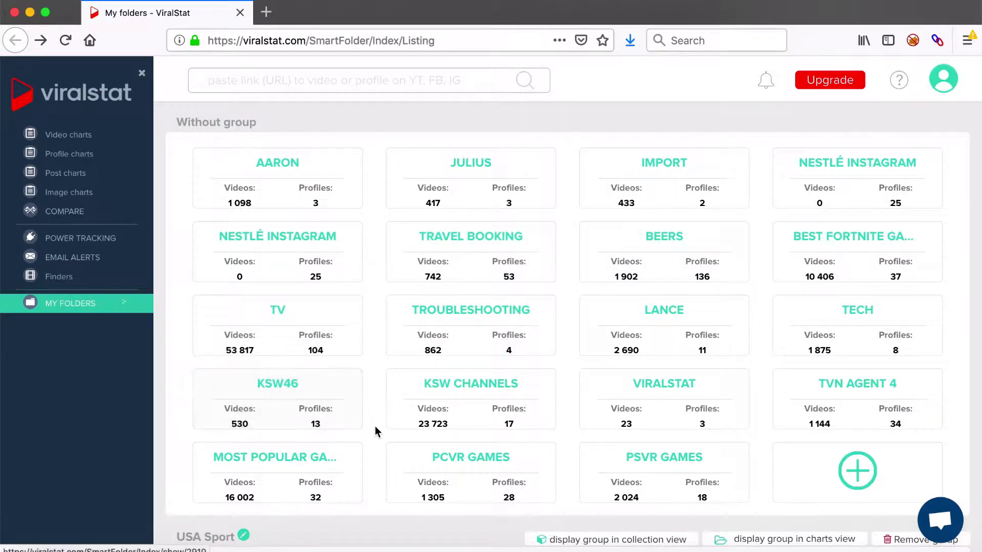
# - Add a new empty folder group named tutorial via Create a group
pyautogui.scroll(-3)
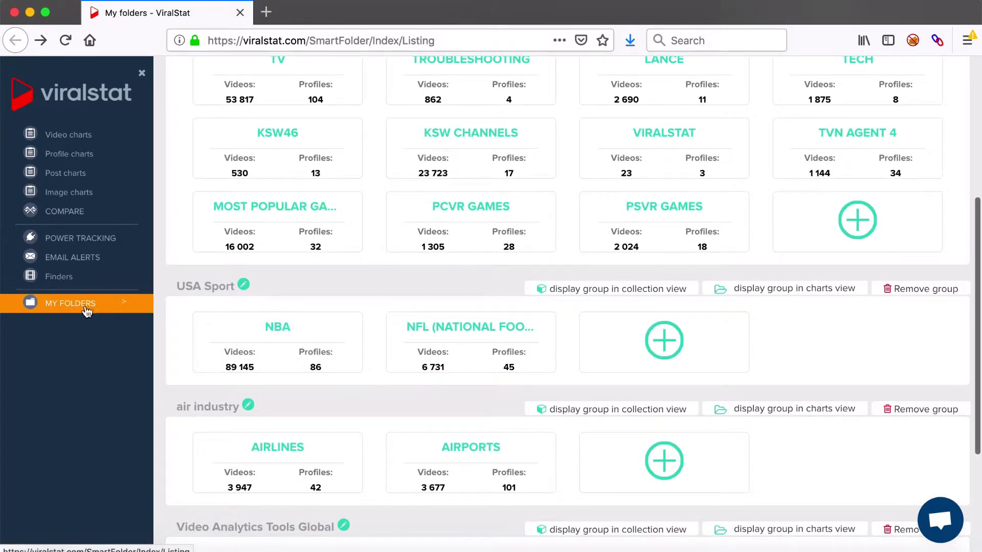
pyautogui.moveTo(180, 369)
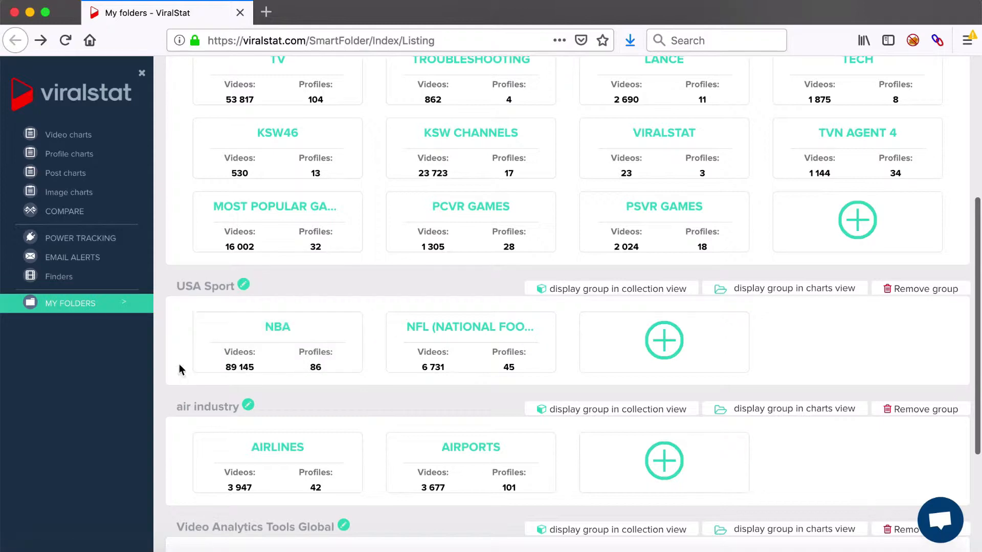
pyautogui.scroll(-3)
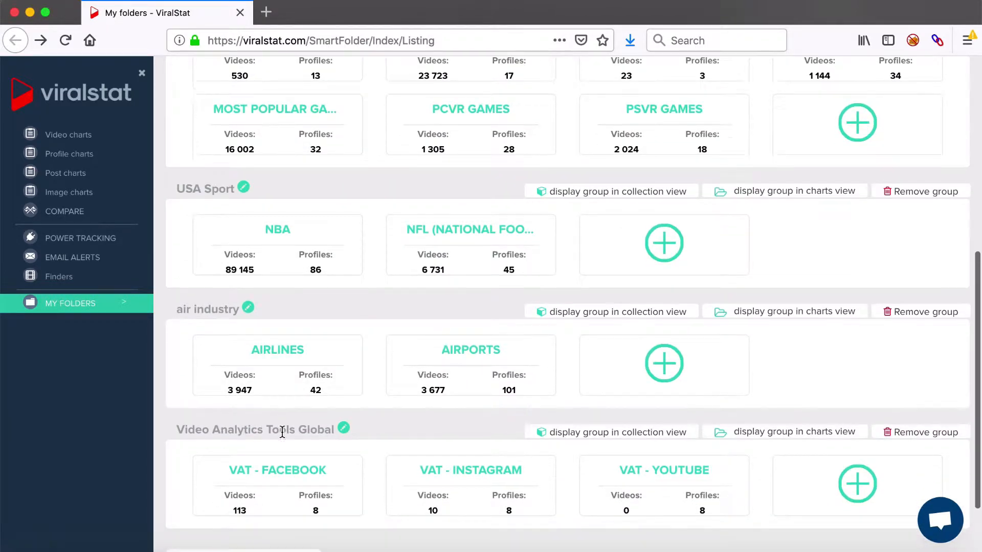
pyautogui.scroll(-3)
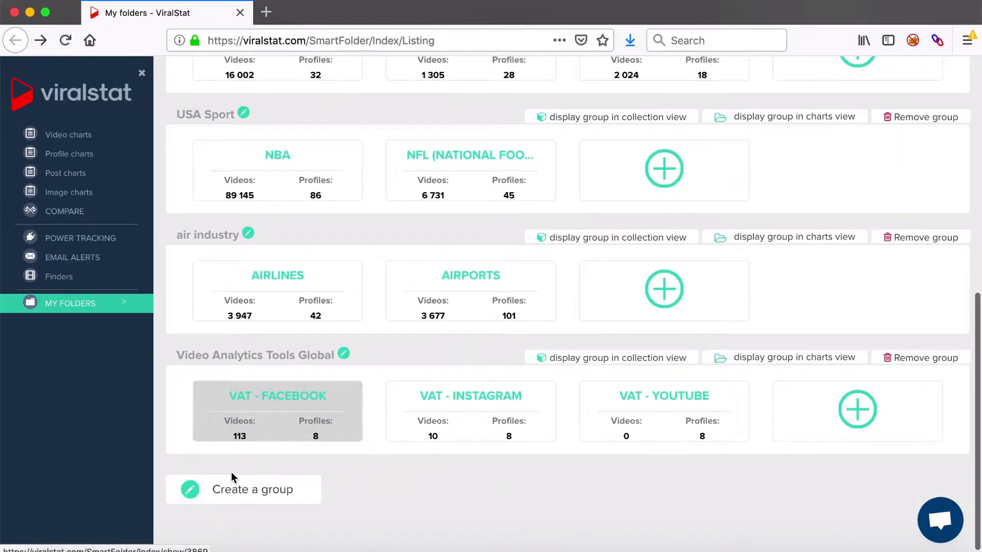
pyautogui.click(253, 490)
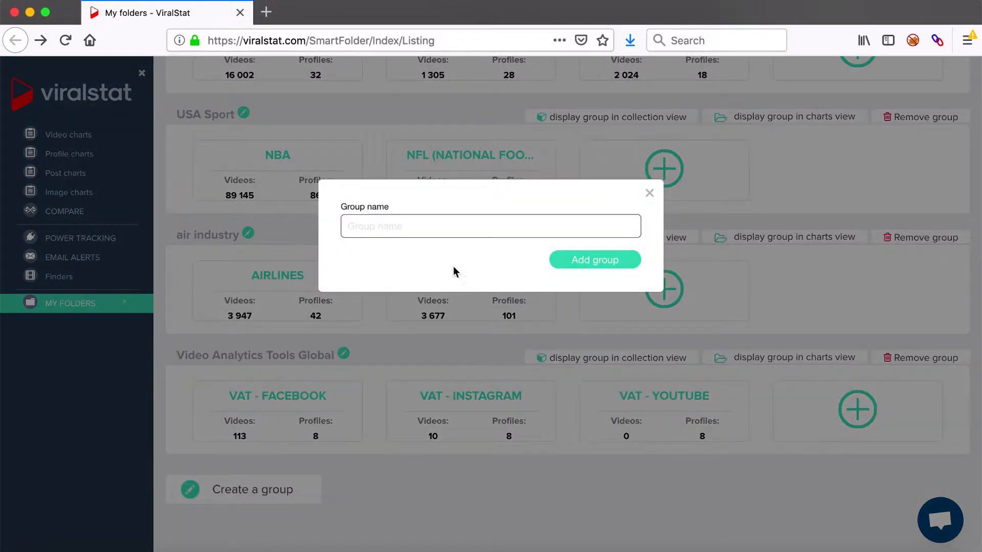
pyautogui.write('tutorial')
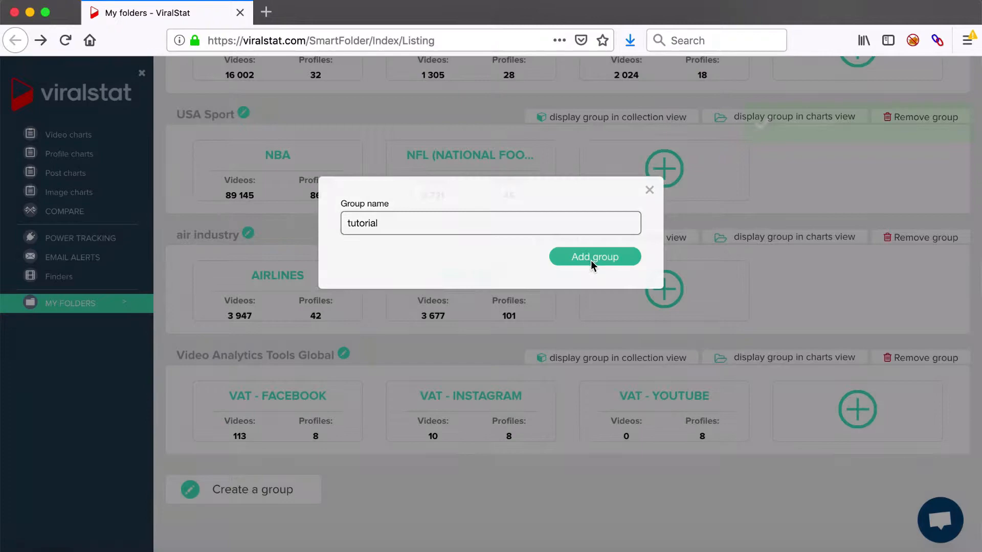
pyautogui.click(593, 257)
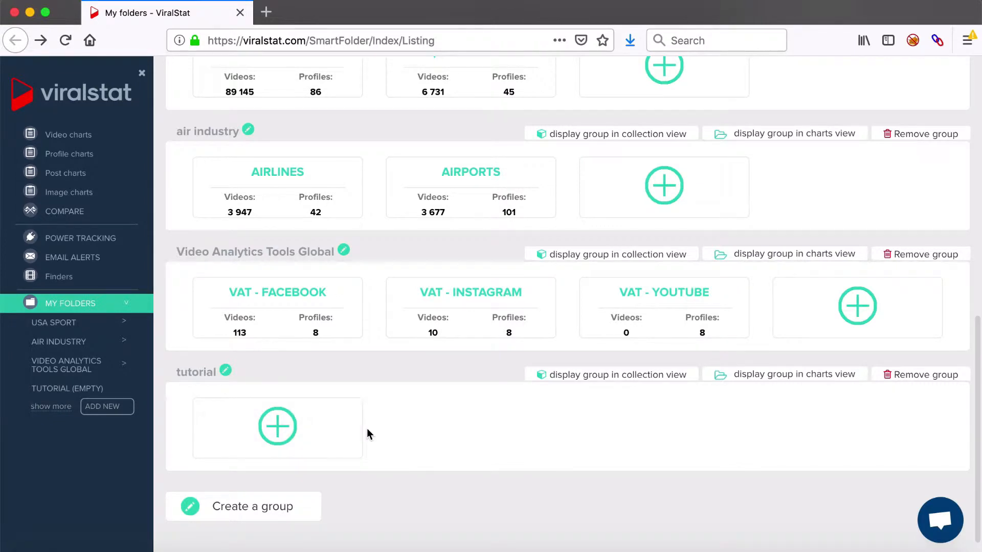
pyautogui.moveTo(551, 133)
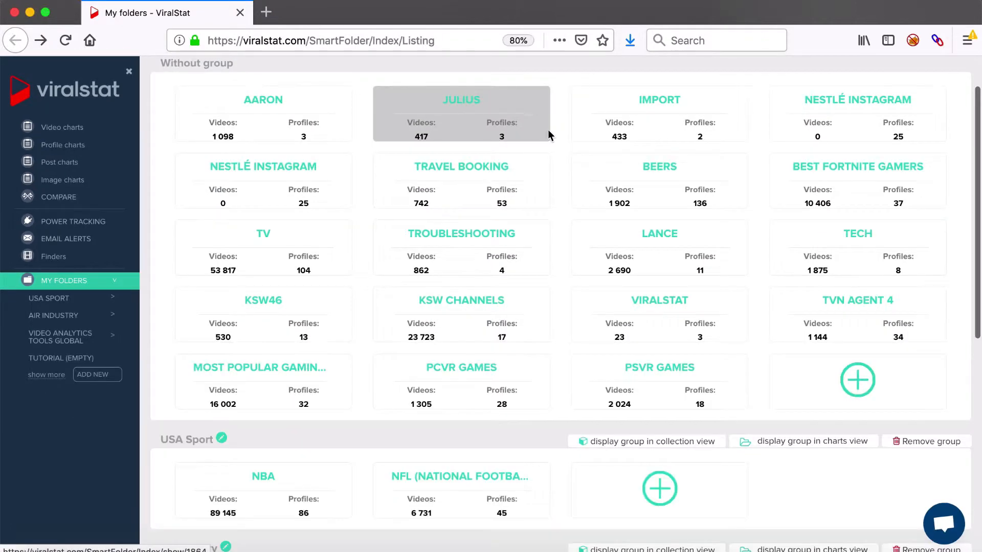
pyautogui.click(520, 40)
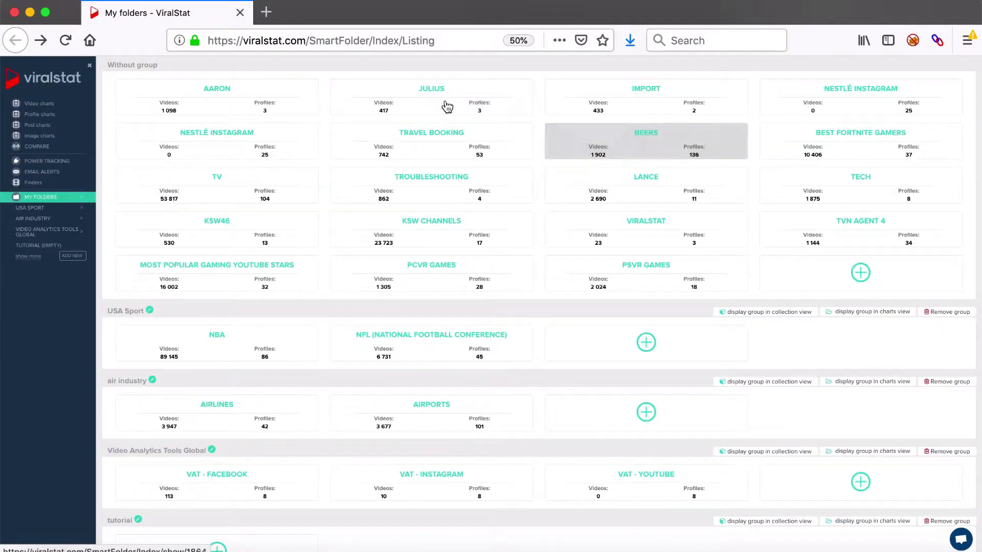
pyautogui.scroll(-3)
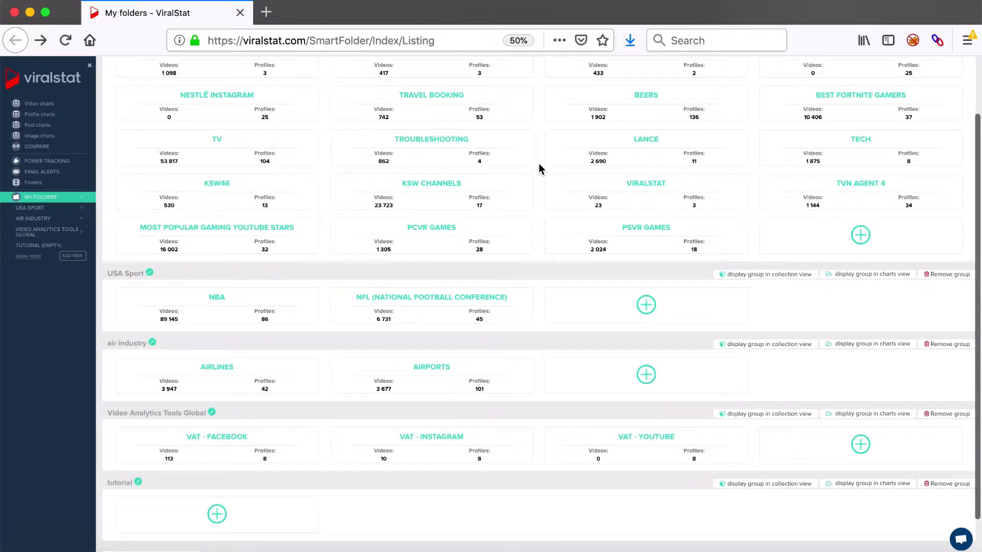
pyautogui.moveTo(568, 250)
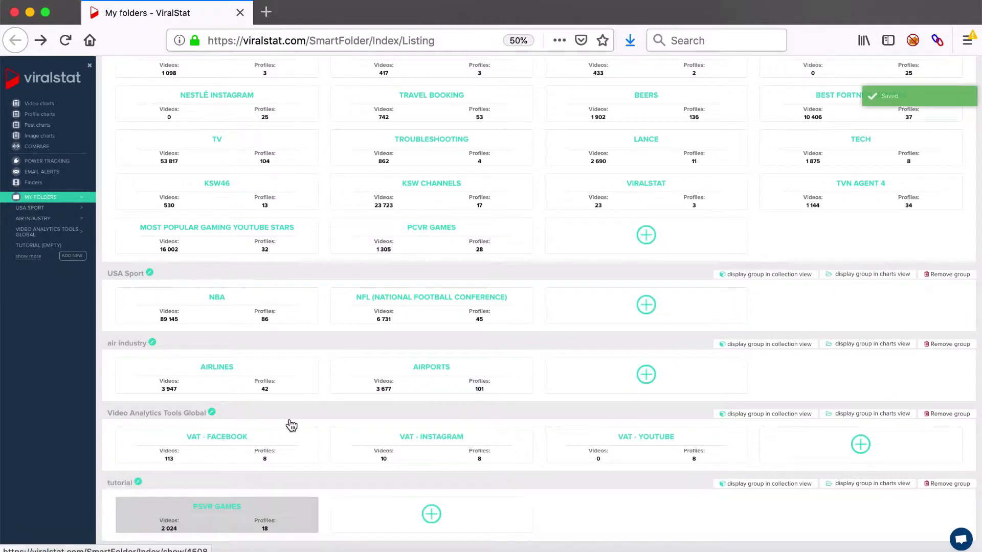
pyautogui.moveTo(277, 243)
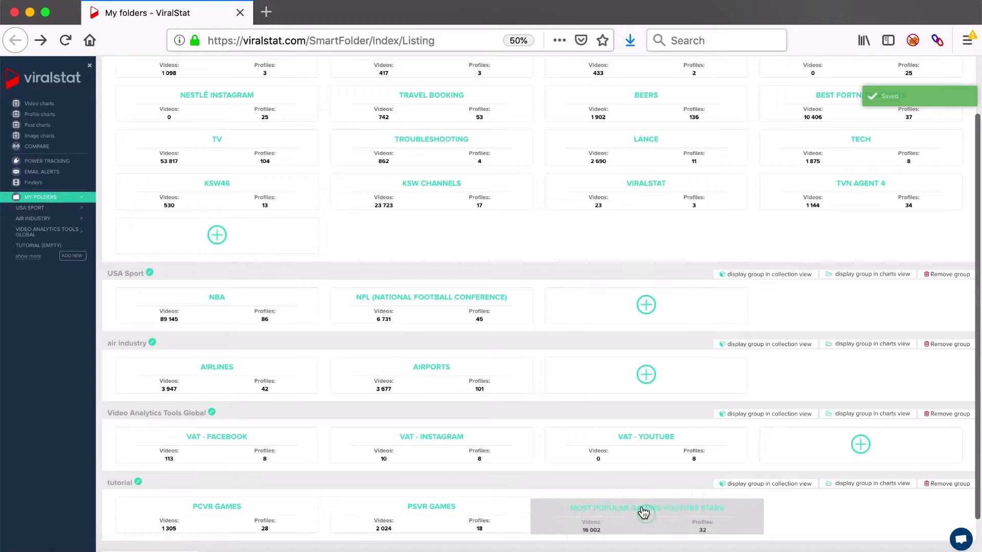
# - Move PSVR Games, PCVR Games, Most Popular Gaming YouTube Stars and Best Fortnite Gamers into tutorial
pyautogui.scroll(-3)
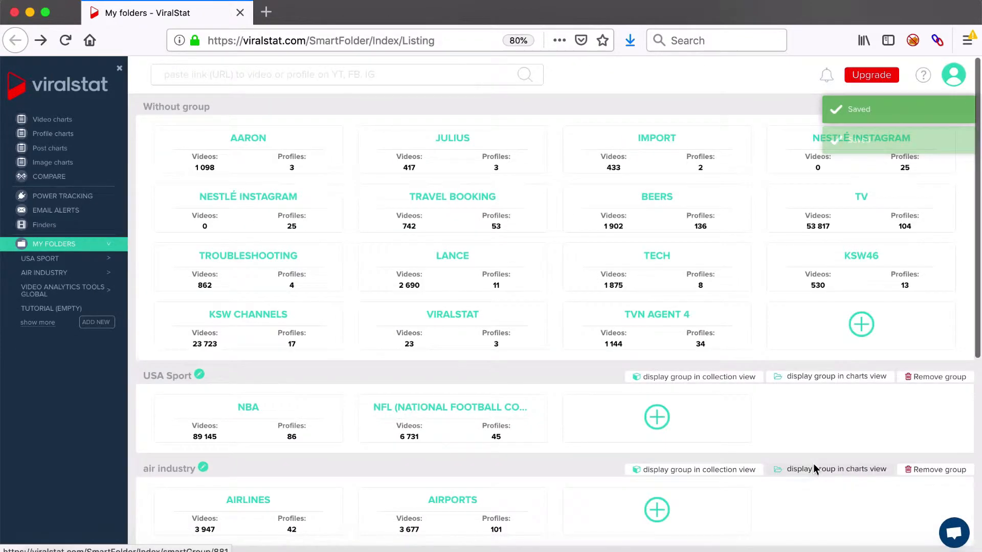
pyautogui.click(519, 40)
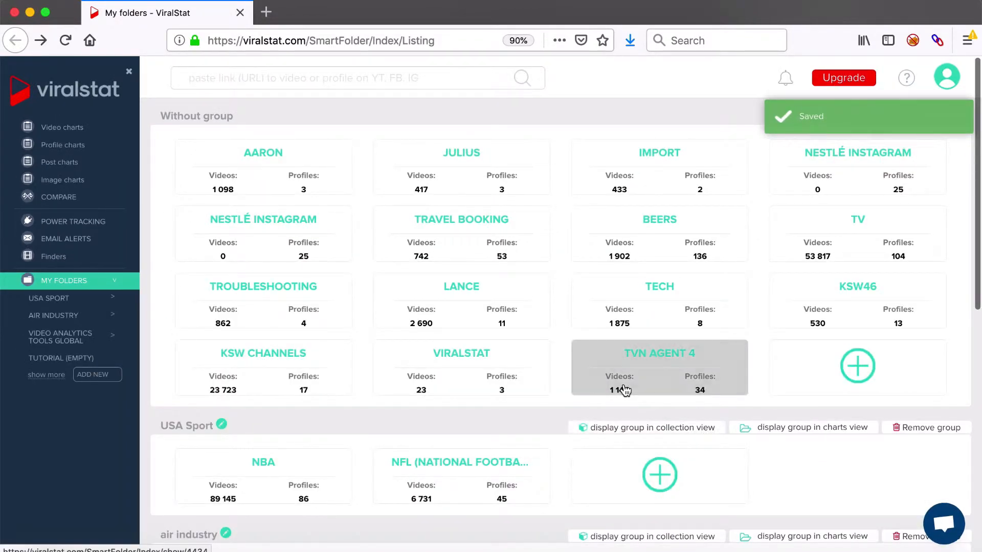
pyautogui.scroll(-3)
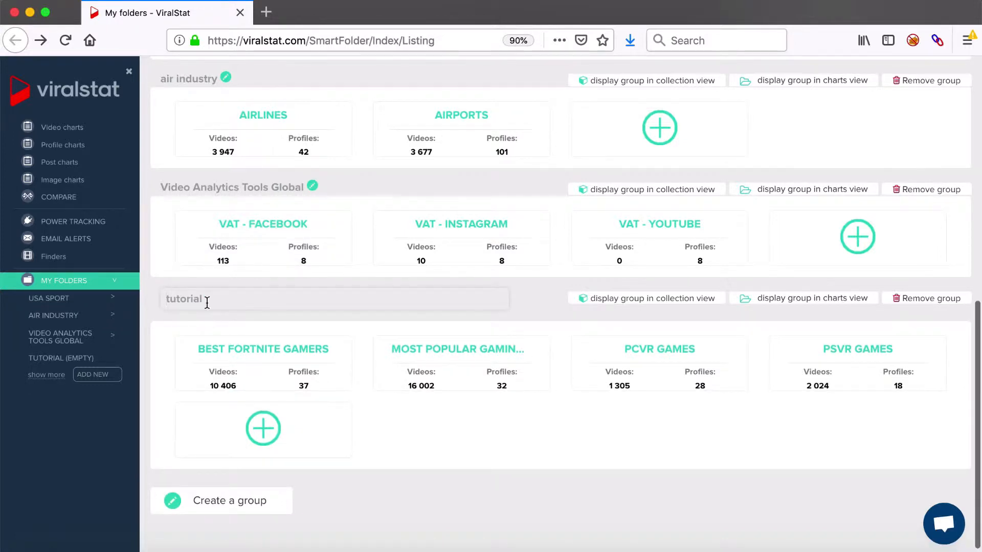
# - Rename the tutorial group to gaming and confirm the change
pyautogui.write('gaming')
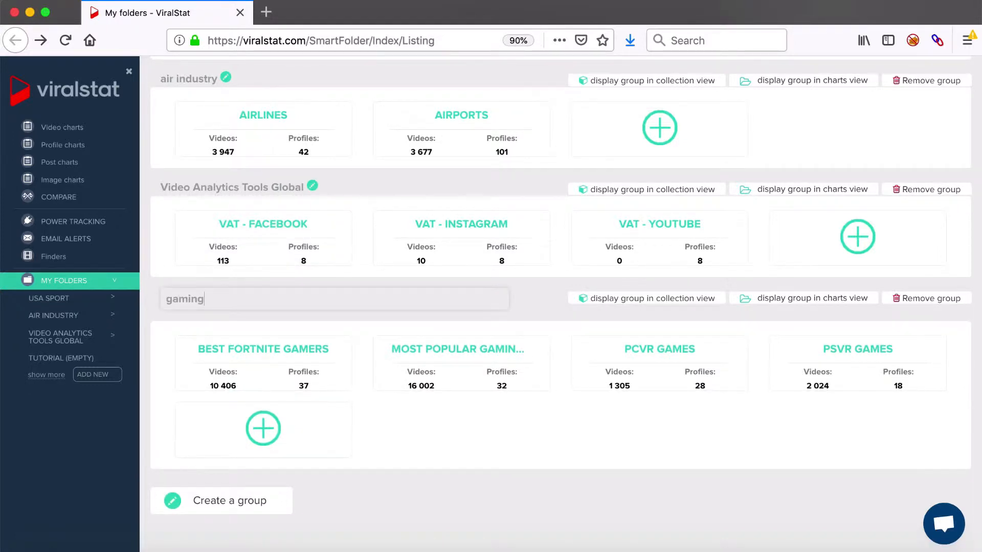
pyautogui.press('Return')
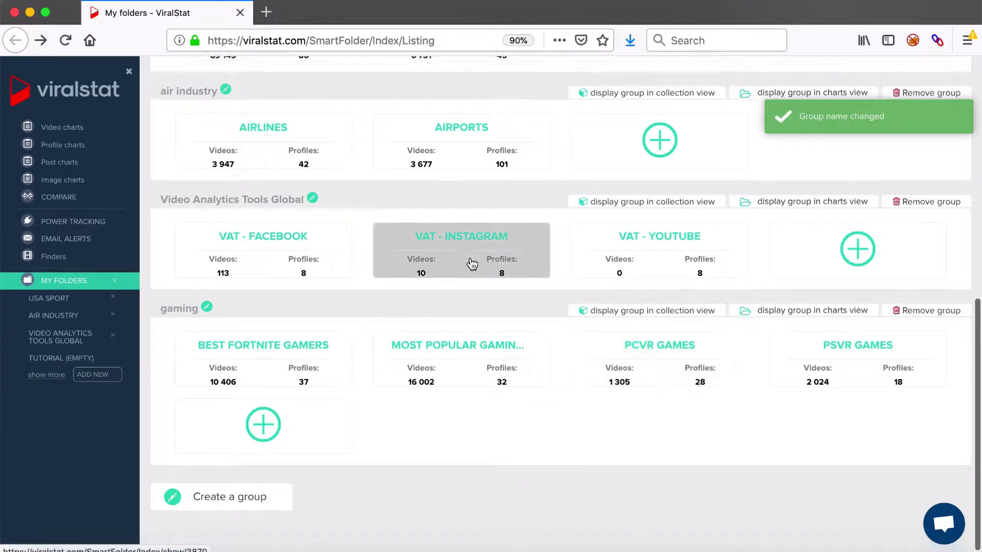
pyautogui.scroll(3)
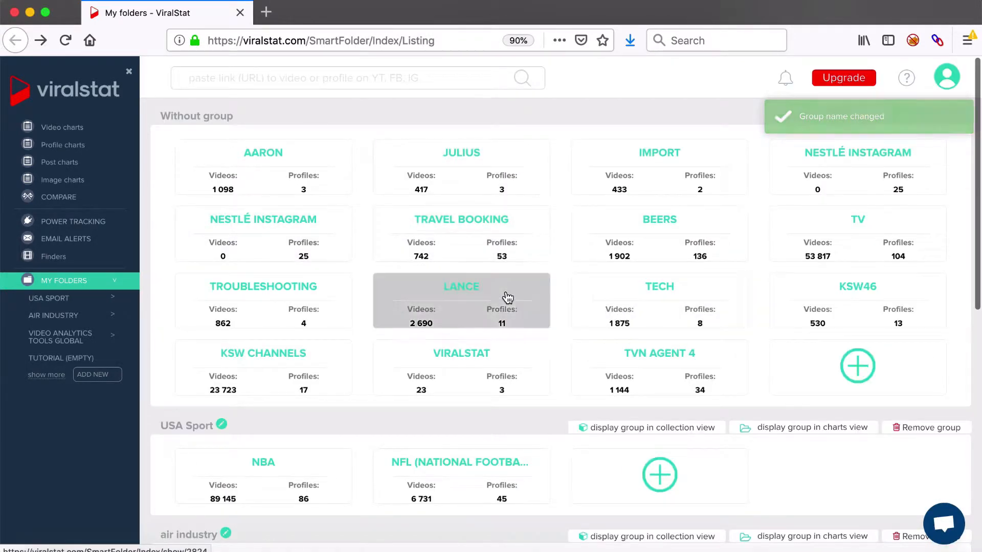
pyautogui.scroll(-3)
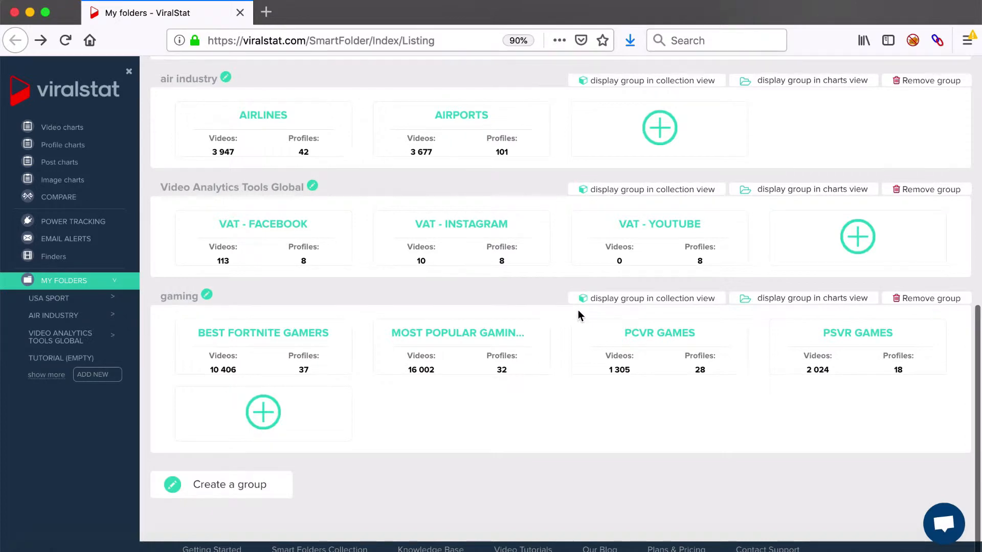
pyautogui.scroll(3)
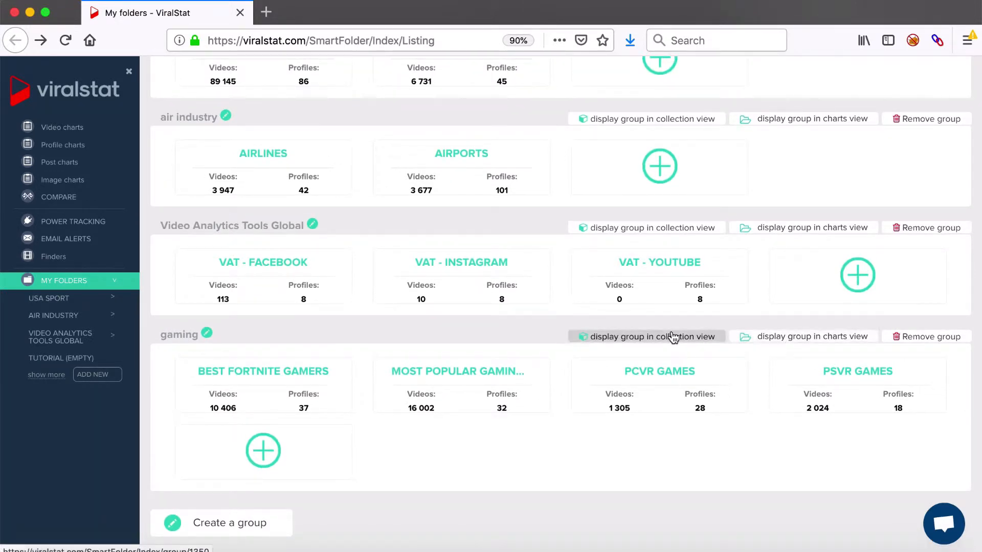
pyautogui.moveTo(386, 468)
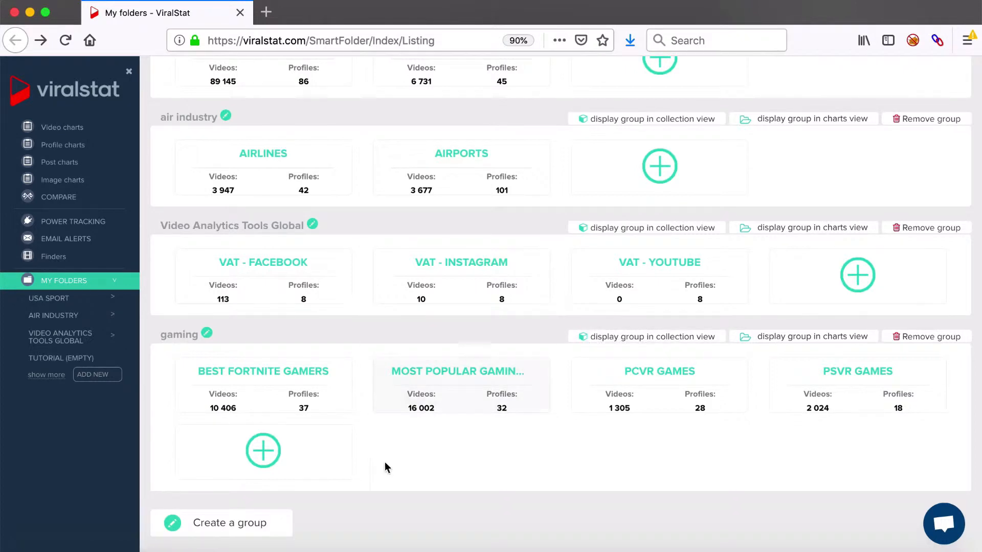
pyautogui.moveTo(647, 337)
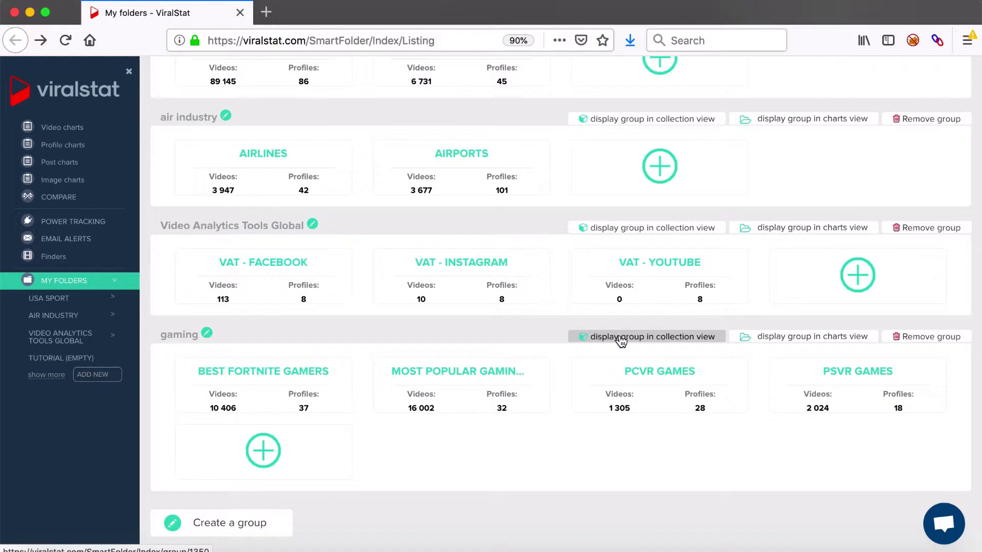
# - Launch the gaming group's collection view link in a new browser tab
pyautogui.rightClick(647, 337)
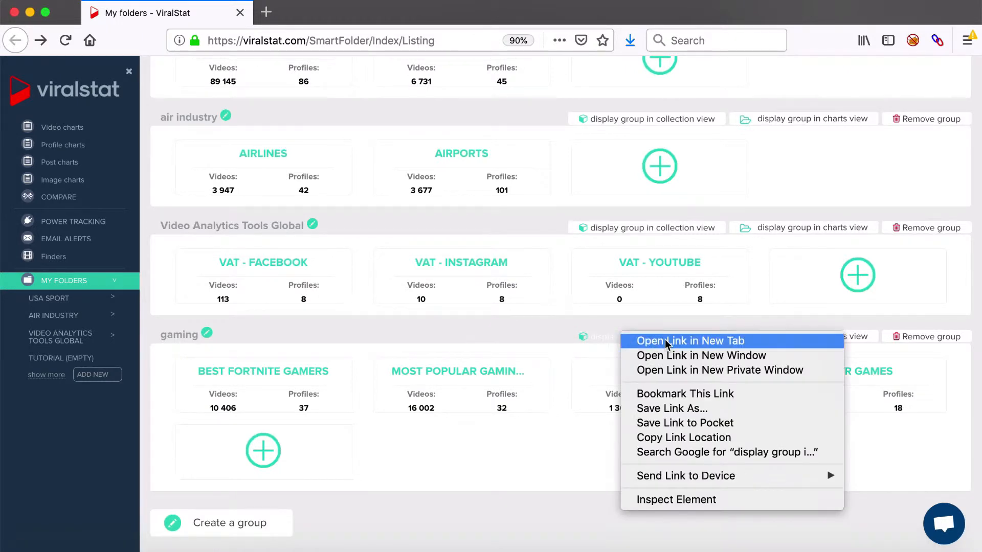
pyautogui.moveTo(681, 350)
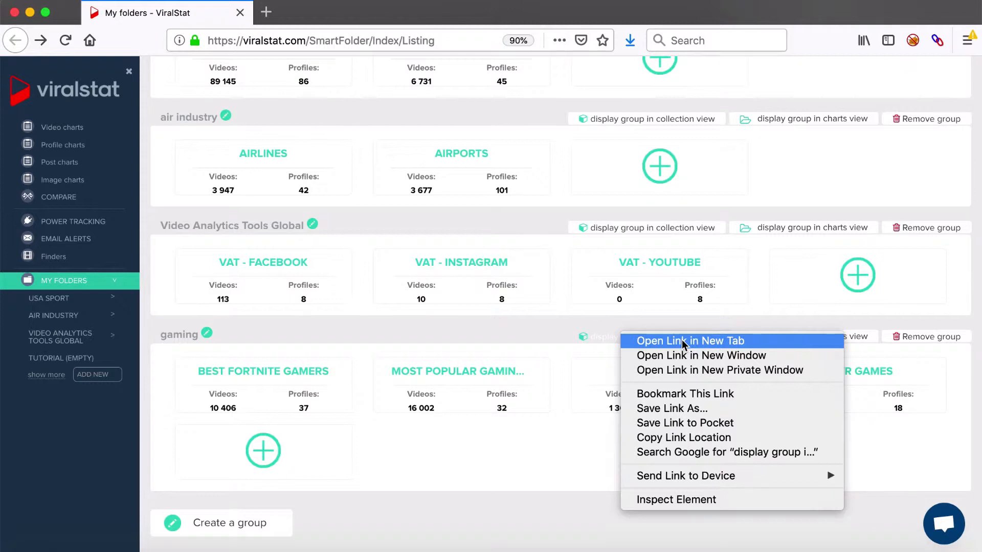
pyautogui.click(689, 341)
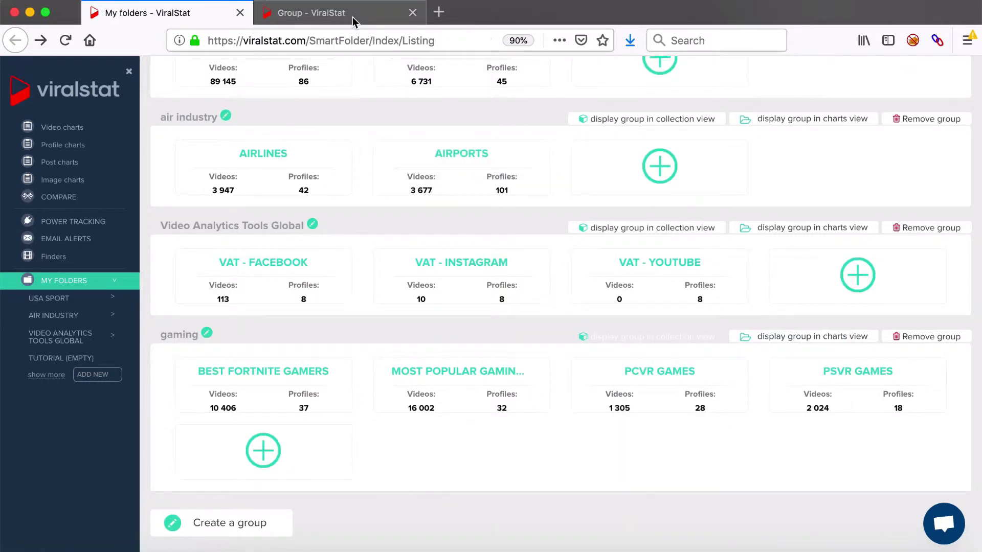
pyautogui.moveTo(339, 12)
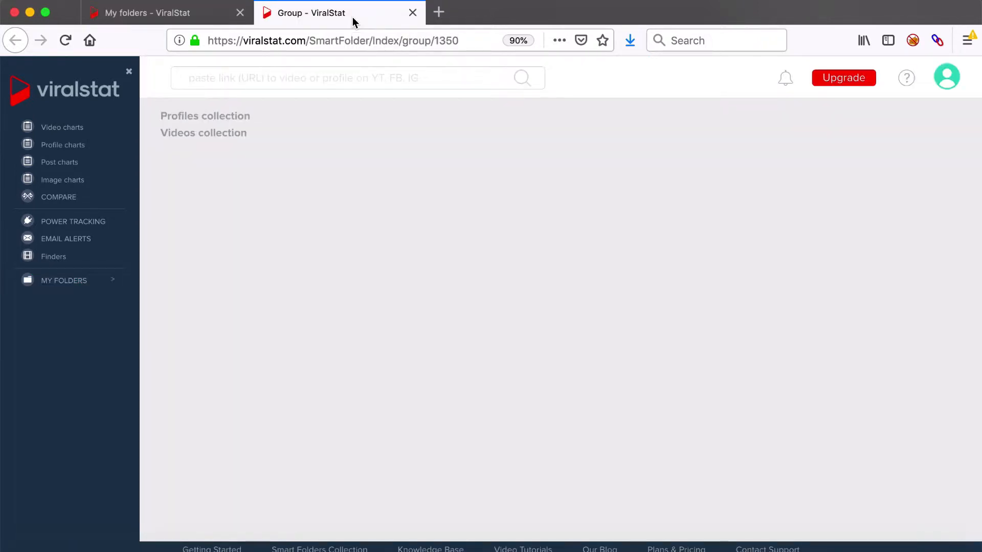
# - Review the gaming group's Profiles collection in the new Group tab, PewDiePie leading by subscribers
pyautogui.click(205, 116)
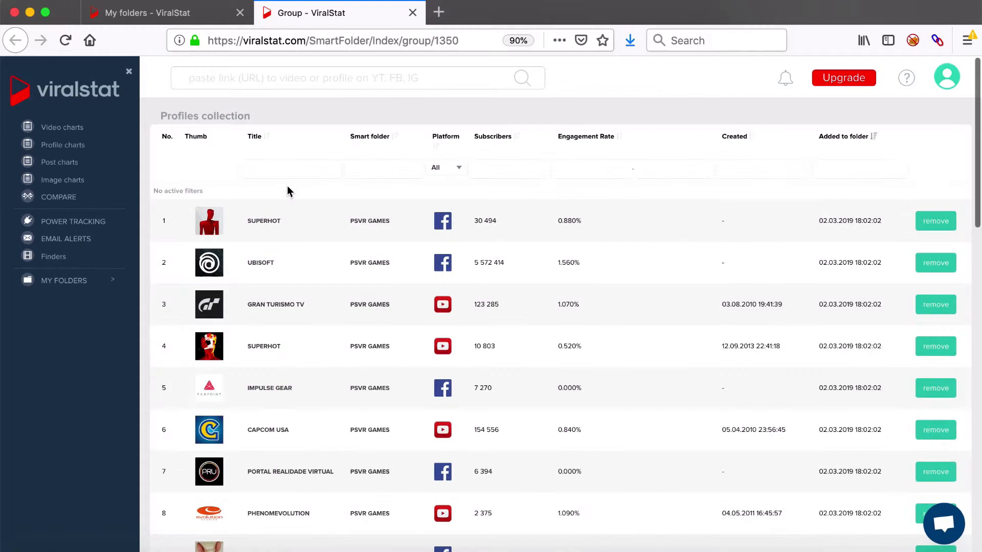
pyautogui.moveTo(434, 211)
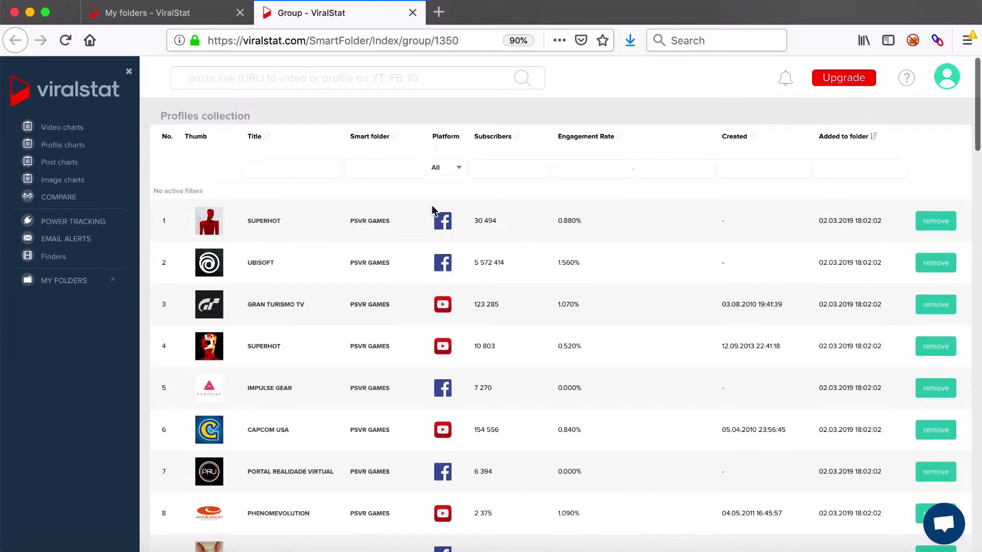
pyautogui.scroll(-3)
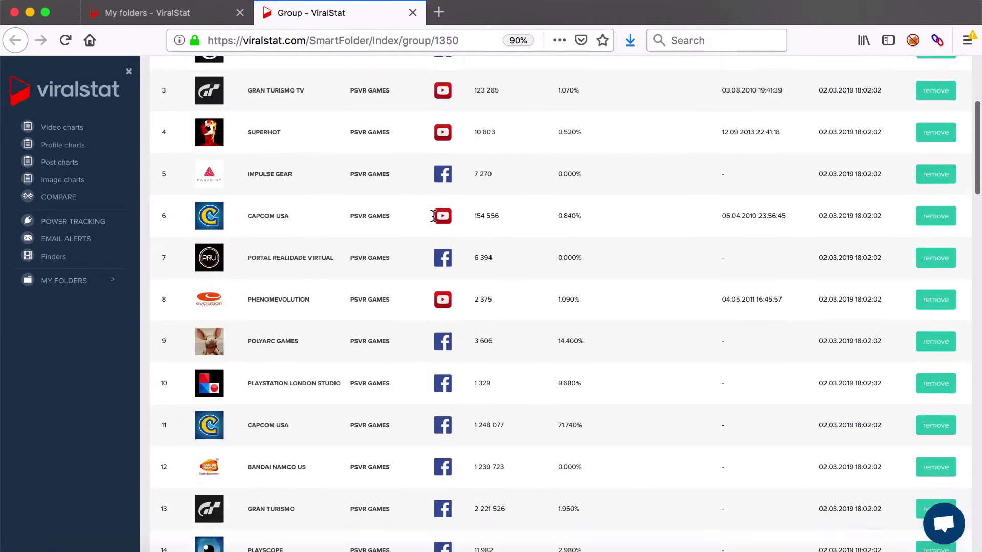
pyautogui.scroll(3)
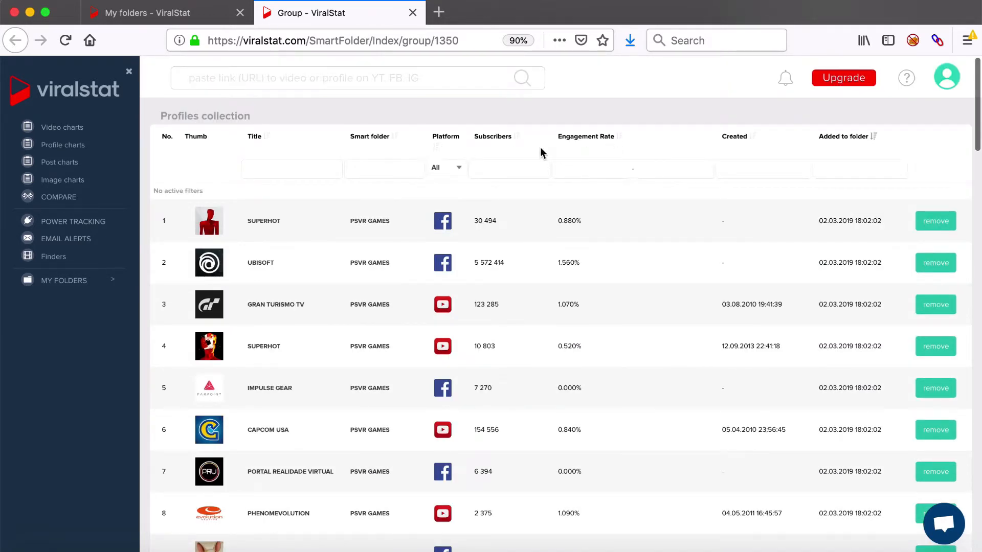
pyautogui.moveTo(517, 139)
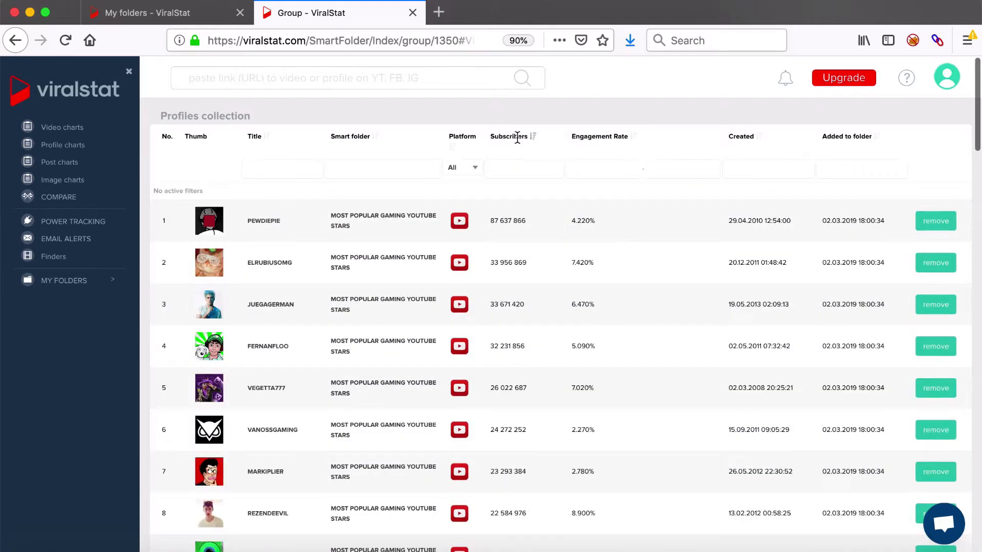
# - Filter the group's Videos collection to titles containing 'battle', then return to My folders
pyautogui.scroll(-3)
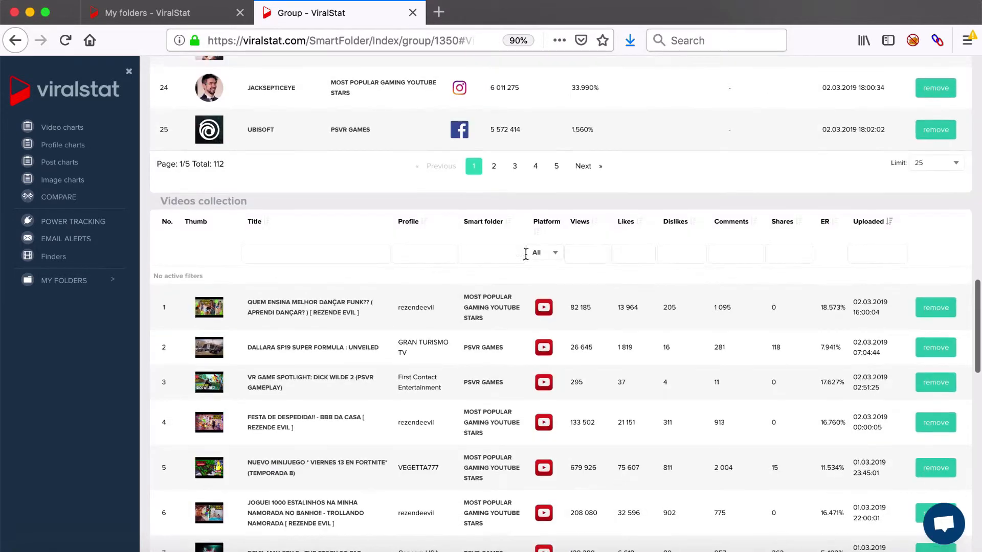
pyautogui.write('battle')
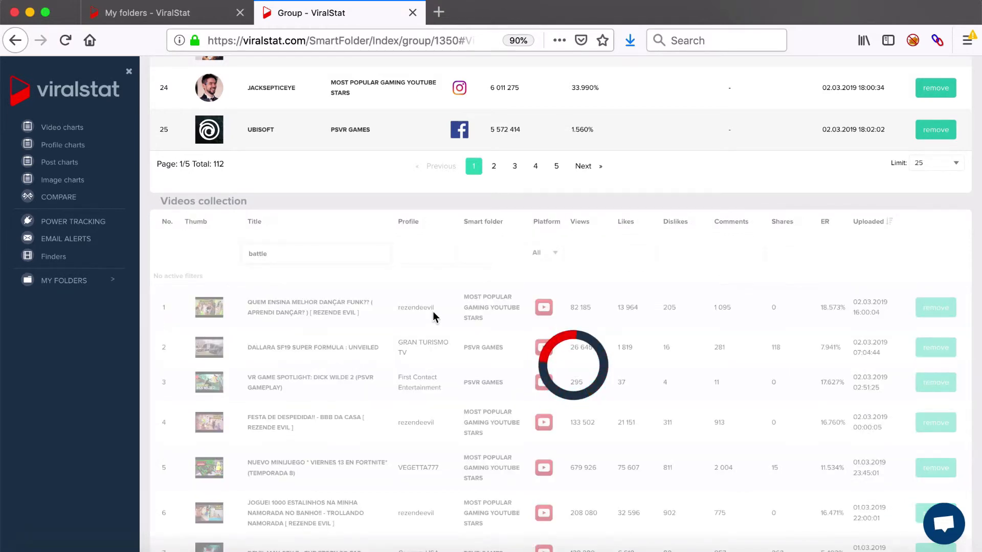
pyautogui.press('Return')
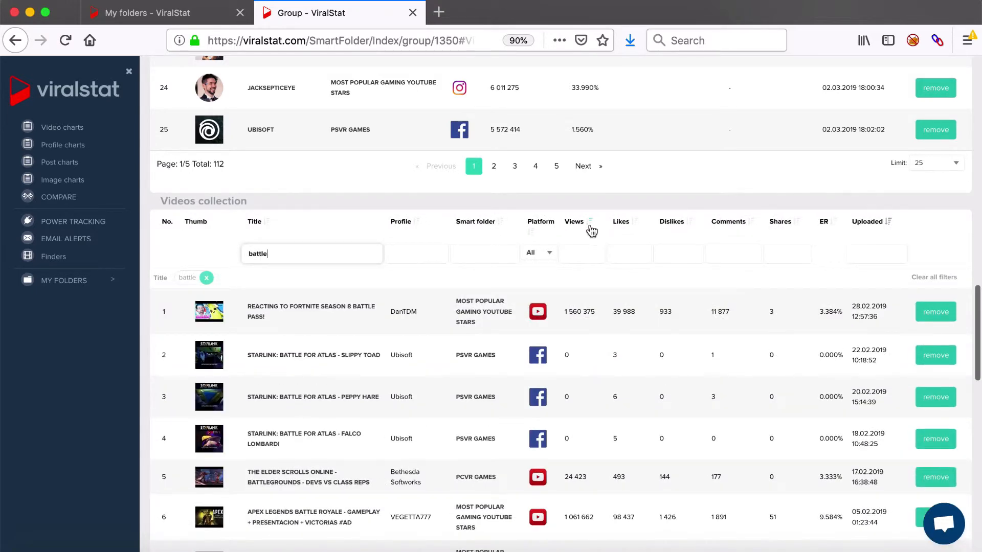
pyautogui.click(578, 221)
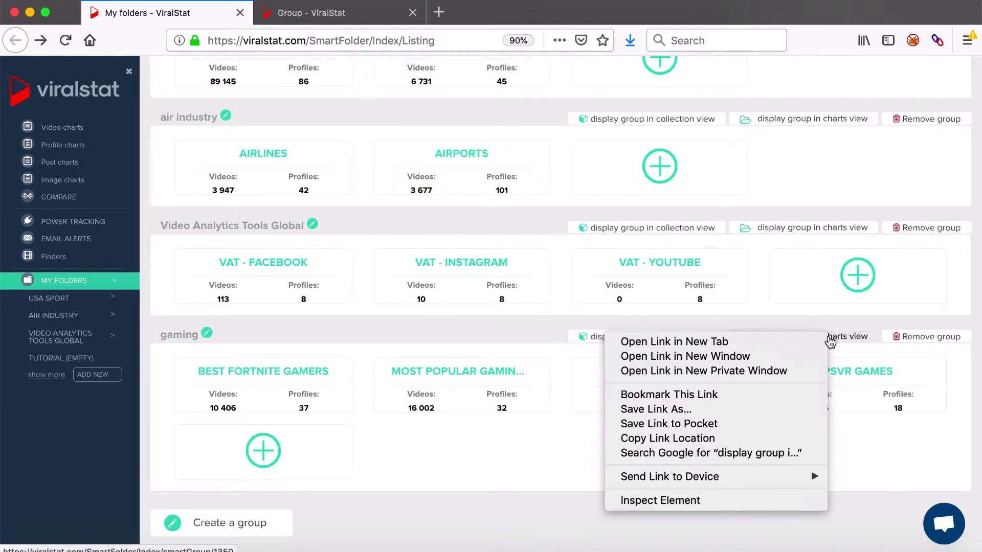
# - Show the gaming group's charts view in a new tab with Show set to videos and Country left at All
pyautogui.click(674, 342)
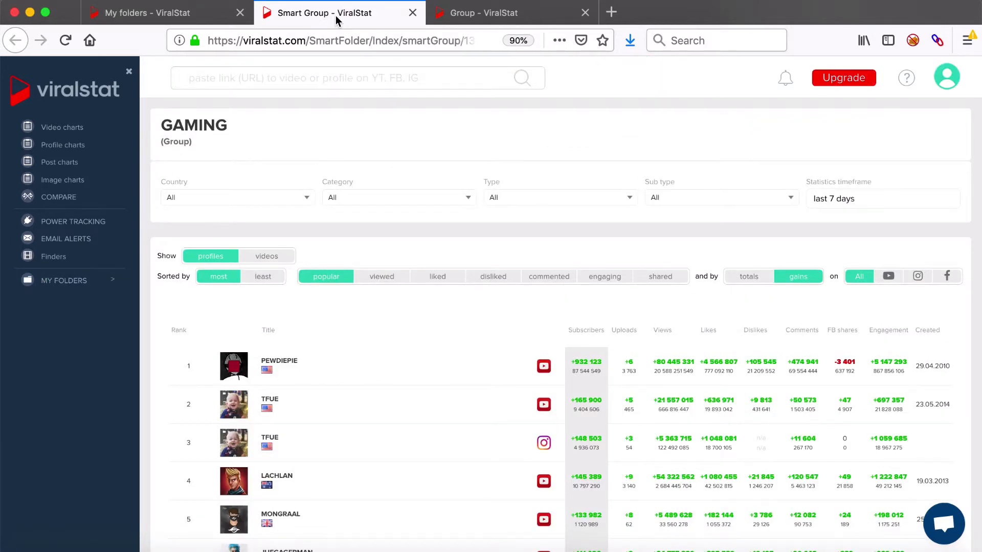
pyautogui.scroll(-3)
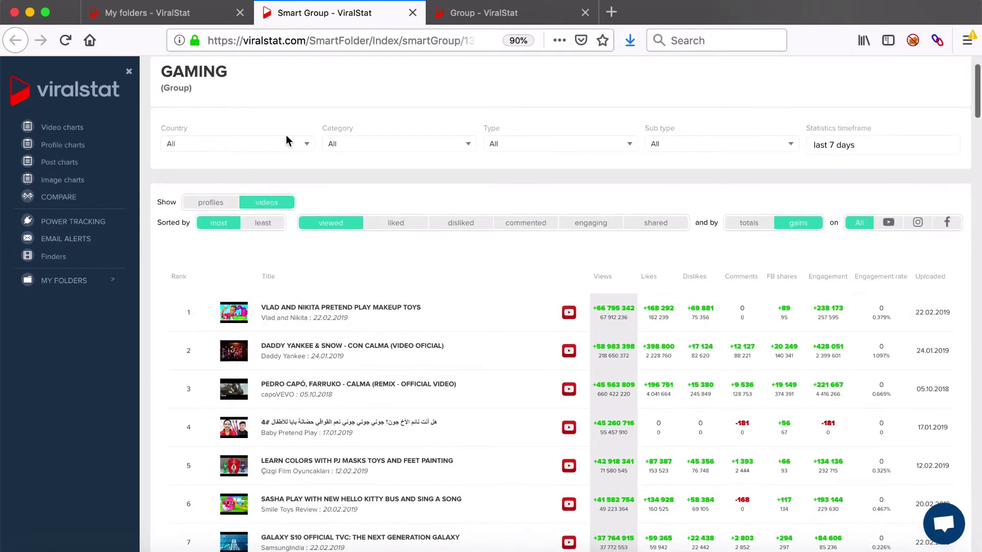
pyautogui.click(237, 144)
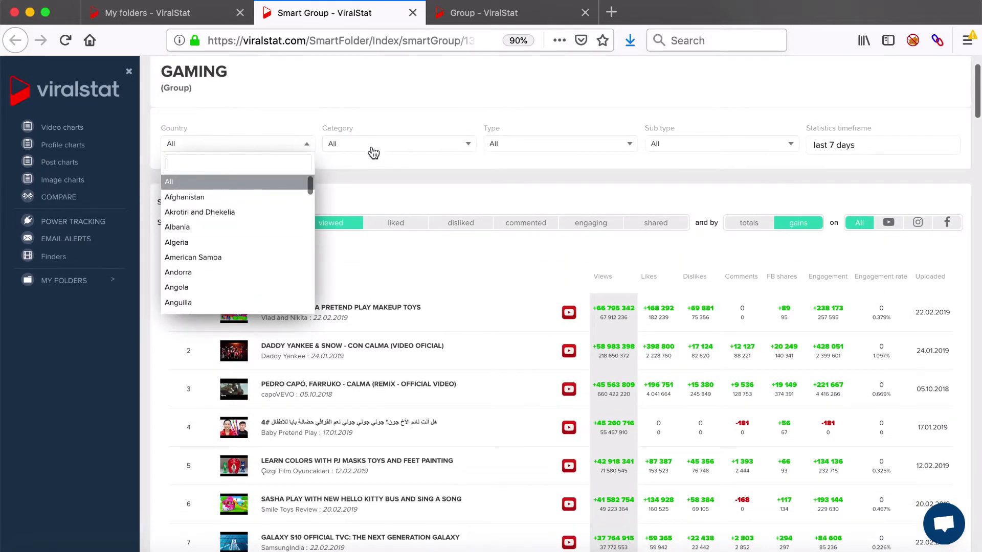
pyautogui.click(559, 143)
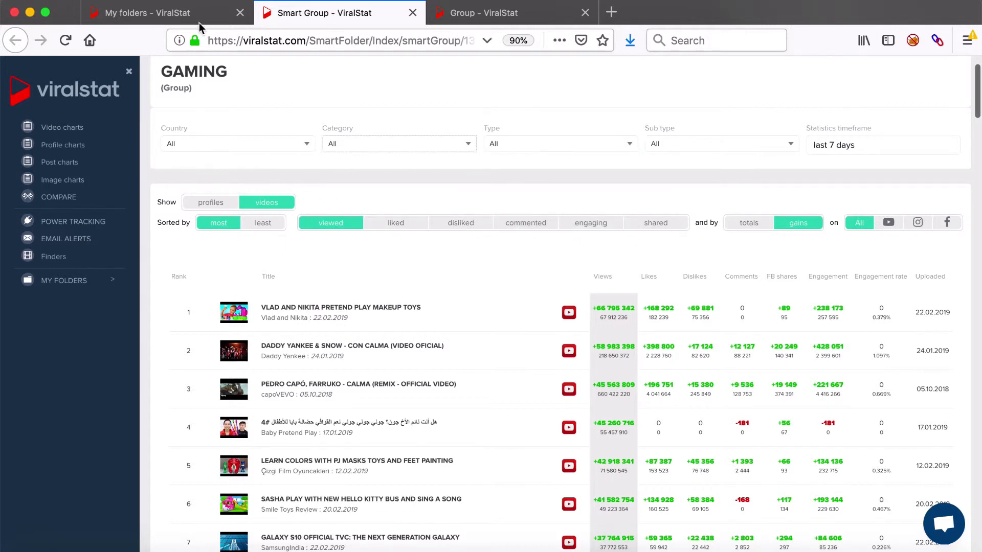
# - Move Airports into gaming and Most Popular Gaming into Video Analytics Tools Global
pyautogui.click(144, 12)
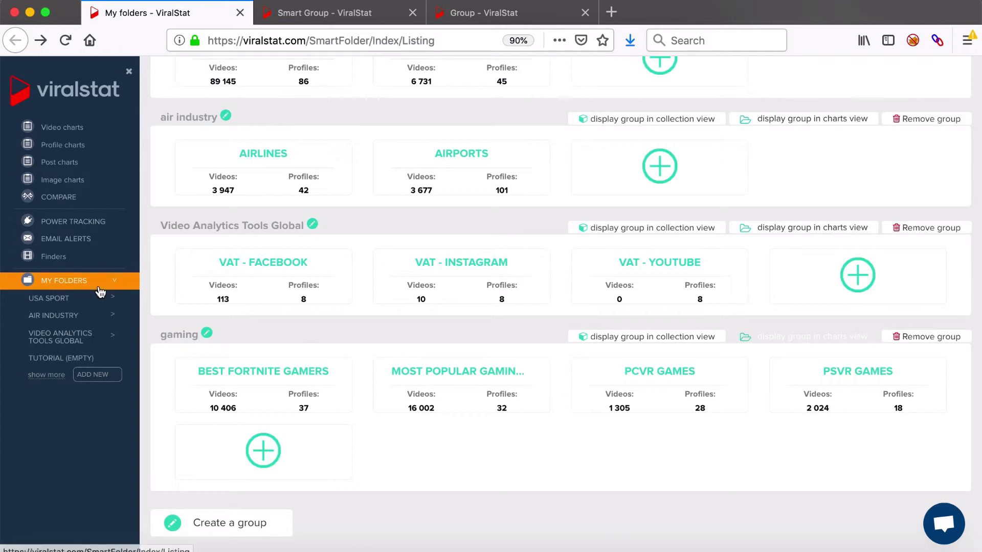
pyautogui.scroll(-3)
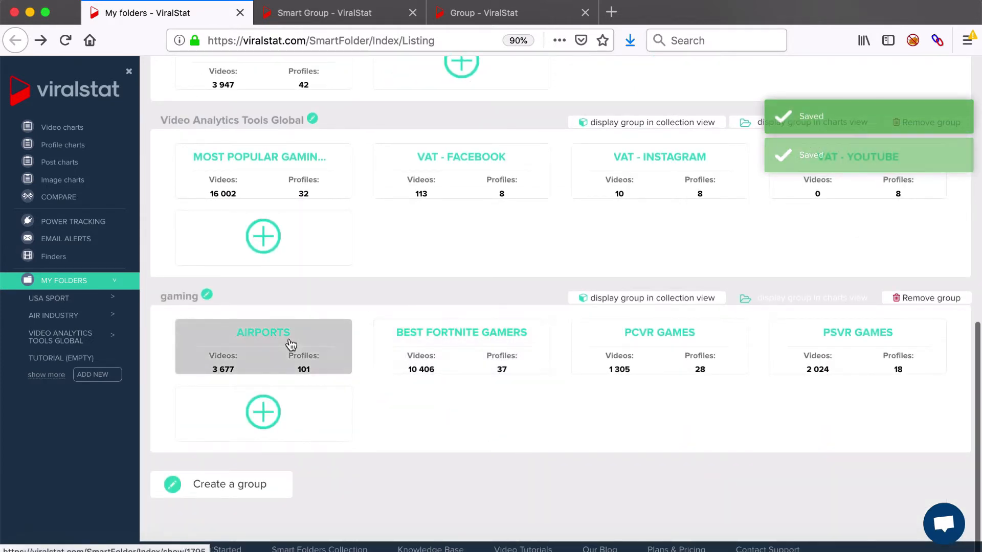
pyautogui.scroll(3)
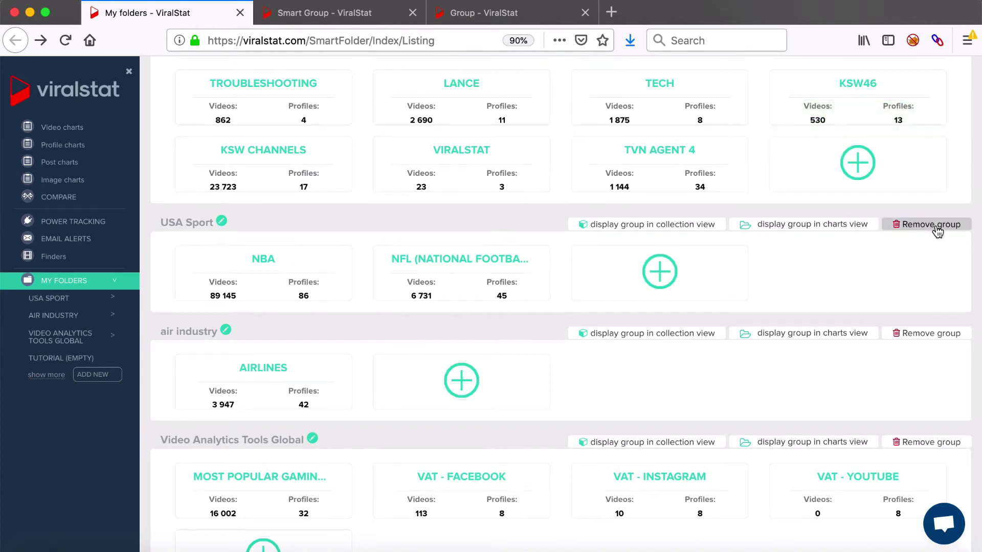
pyautogui.moveTo(435, 289)
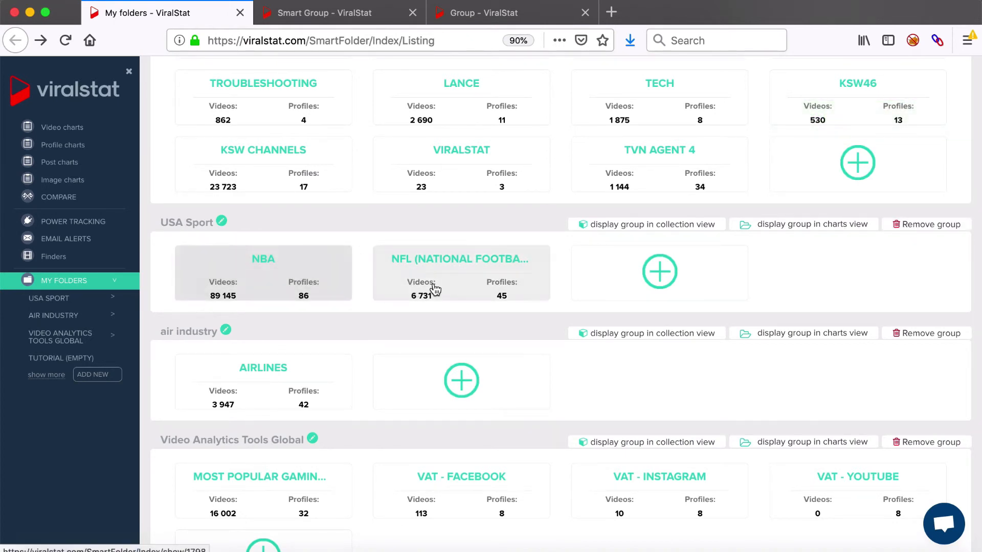
pyautogui.moveTo(443, 284)
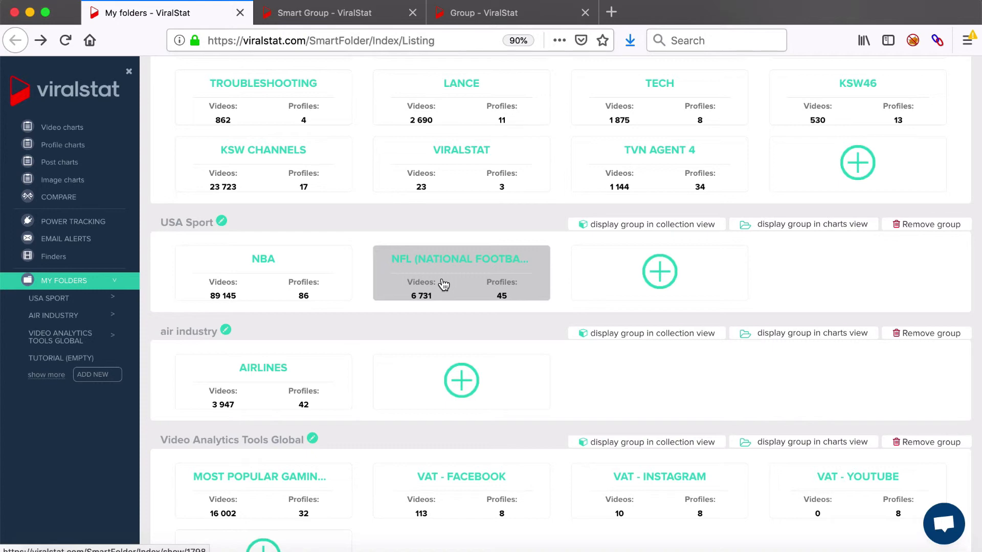
pyautogui.scroll(3)
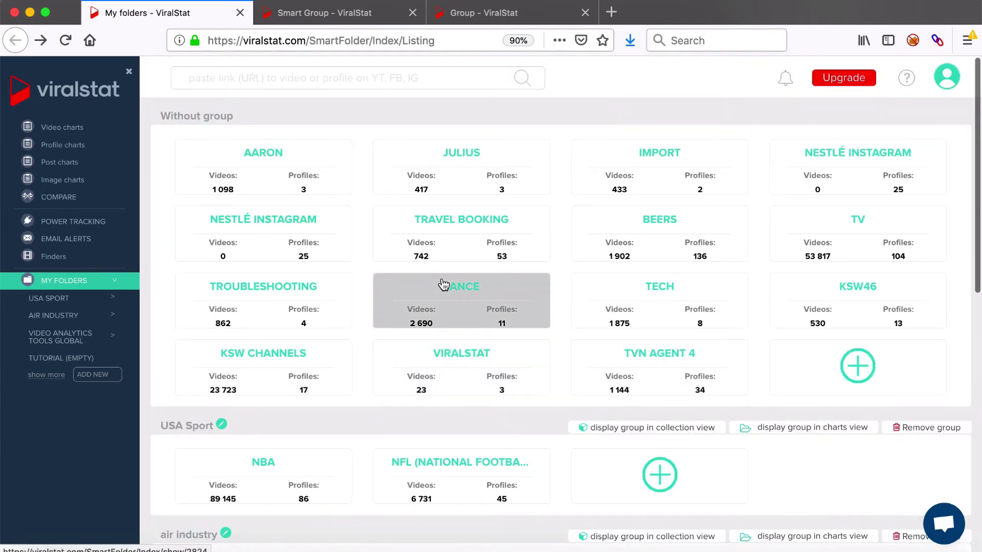
pyautogui.moveTo(384, 118)
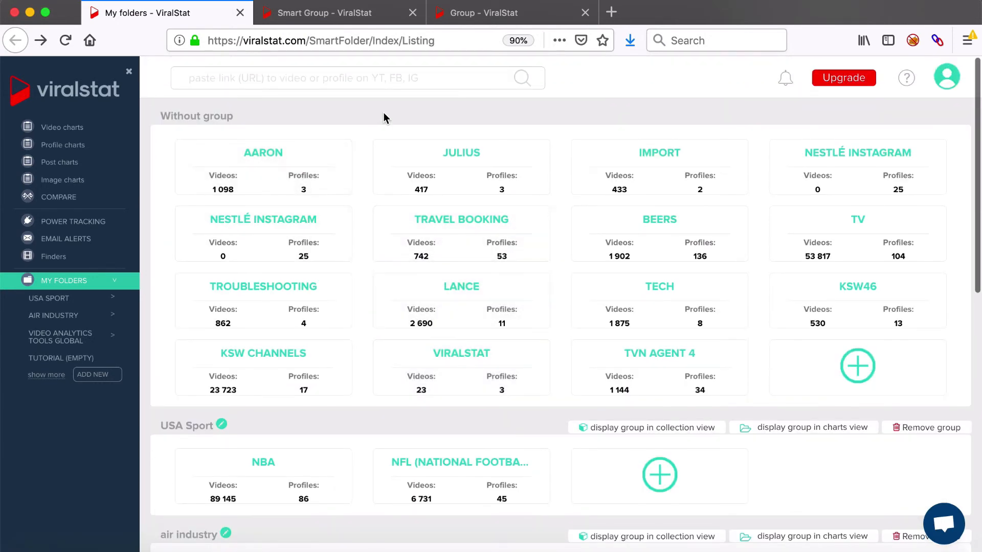
pyautogui.moveTo(482, 55)
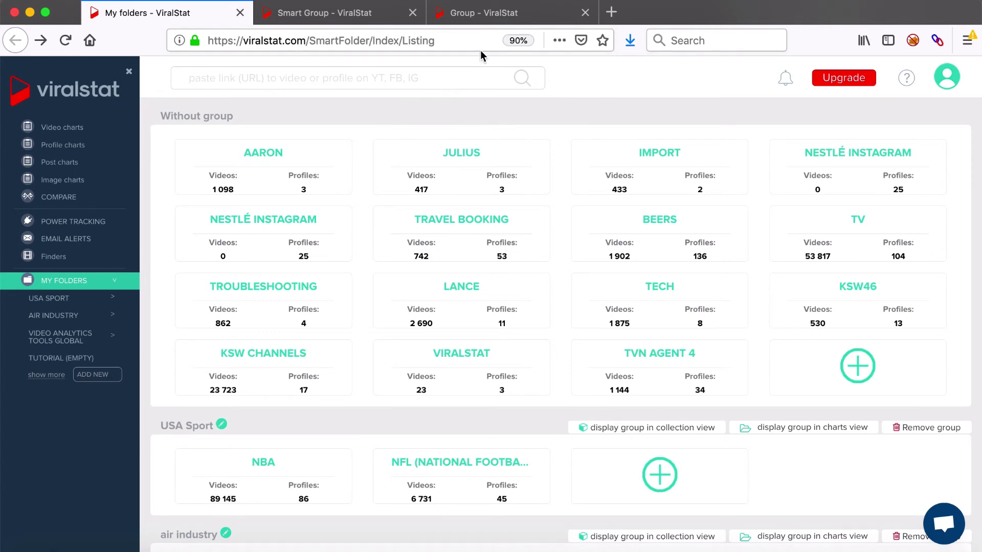